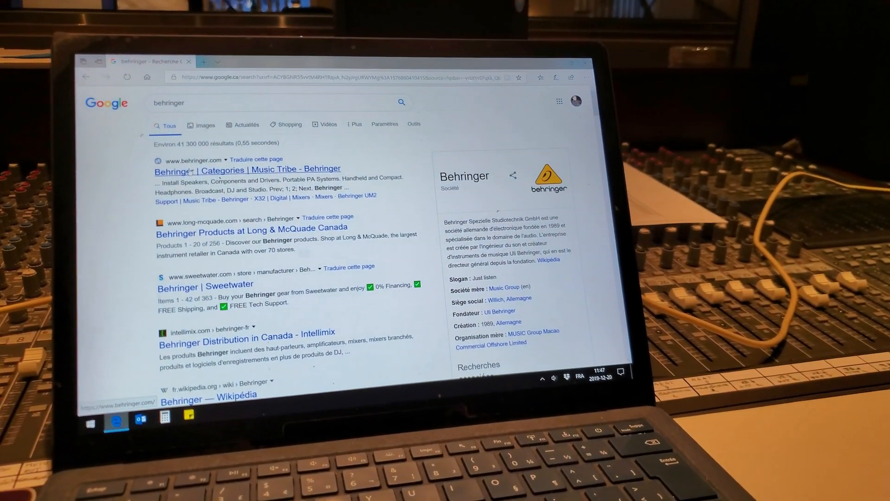
Step: Open the official Behringer site from the Google results for "behringer"
{"action": "left_click", "coordinate": [246, 169]}
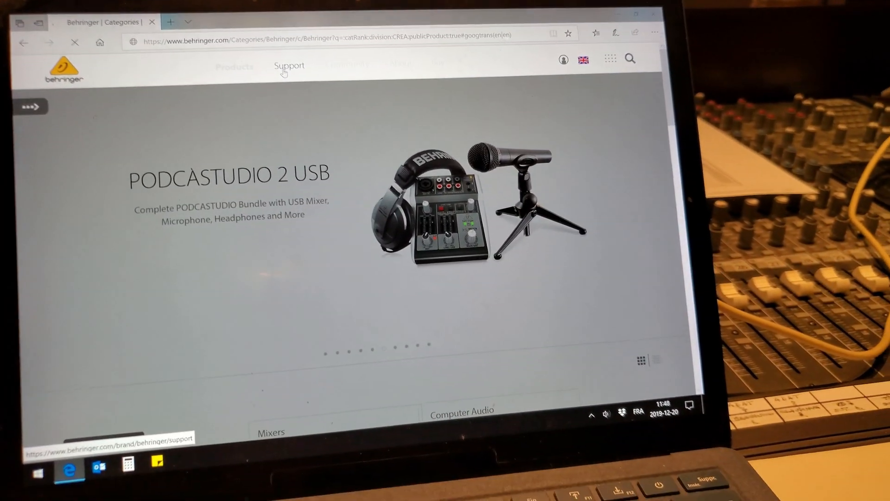
Step: Go to Behringer's Support area and reach the Download Center with Mixers selected
{"action": "left_click", "coordinate": [289, 65]}
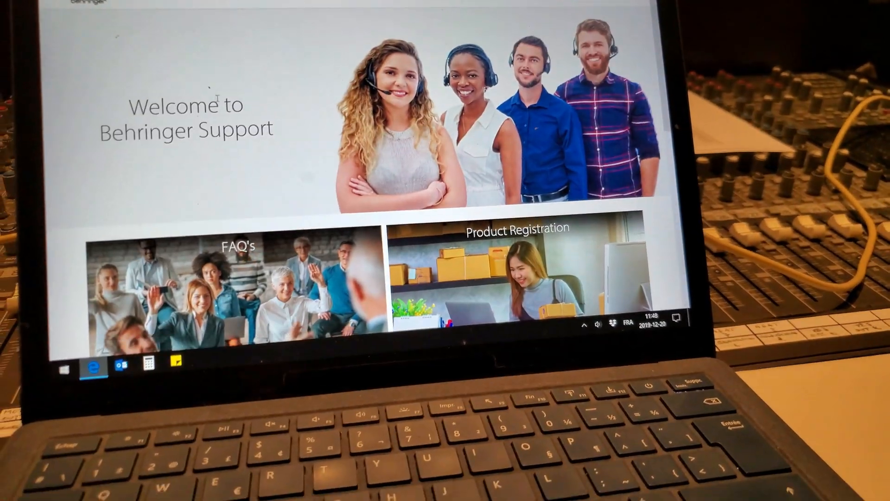
{"action": "scroll", "scroll_direction": "down", "scroll_amount": 3}
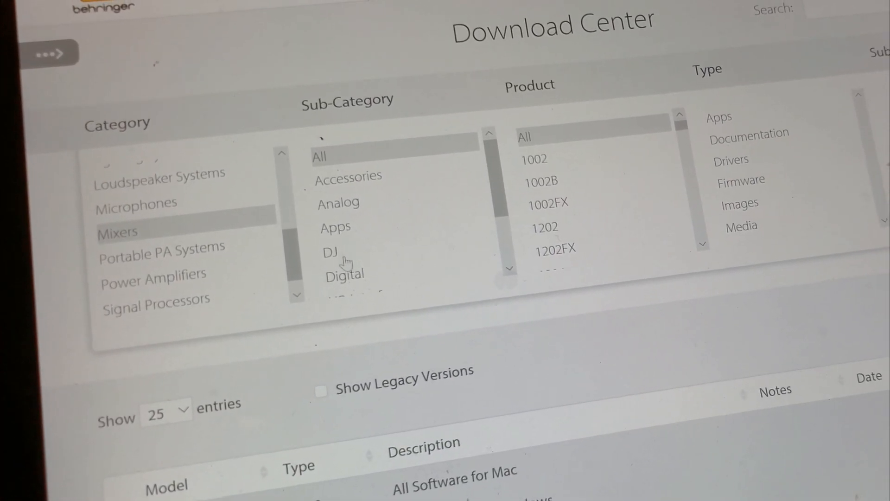
Step: Filter downloads to Digital mixers, X32 RACK, Firmware, listing X32 Firmware Version 4.01
{"action": "left_click", "coordinate": [344, 275]}
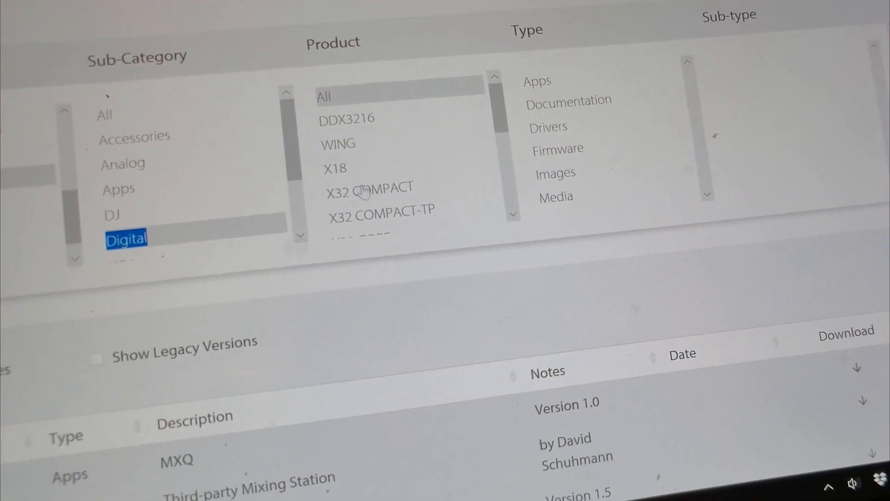
{"action": "scroll", "scroll_direction": "down", "scroll_amount": 3}
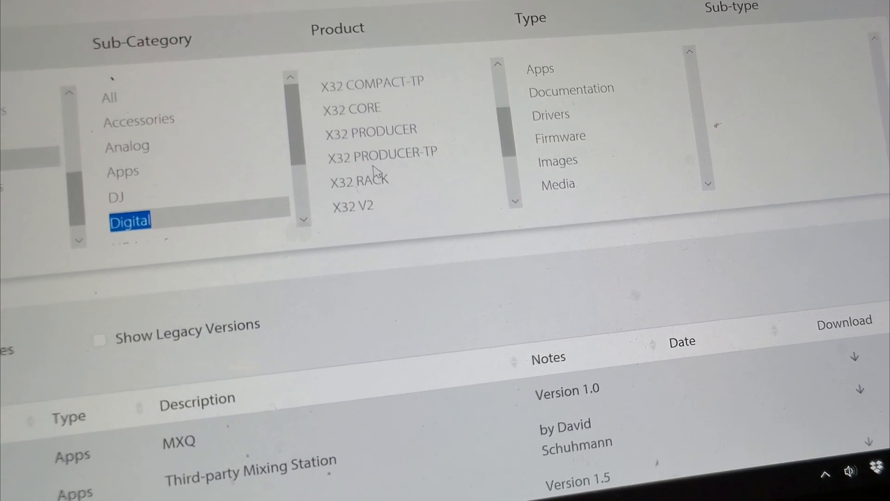
{"action": "left_click", "coordinate": [359, 181]}
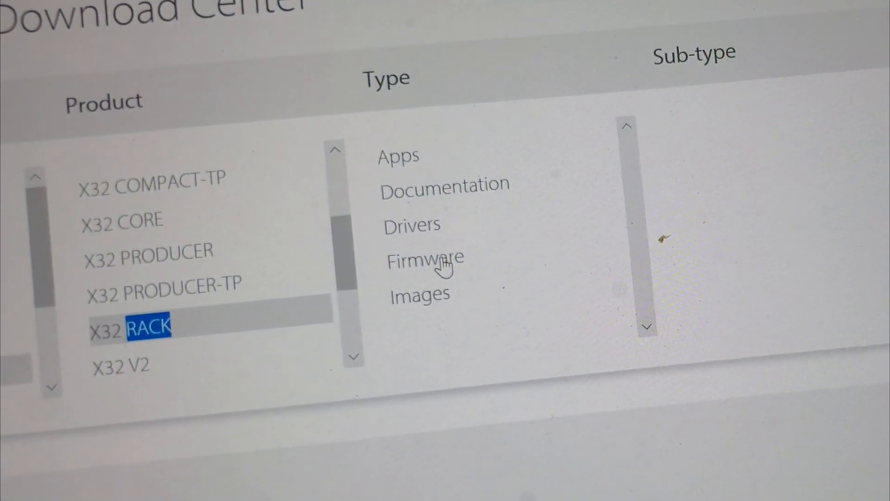
{"action": "left_click", "coordinate": [425, 258]}
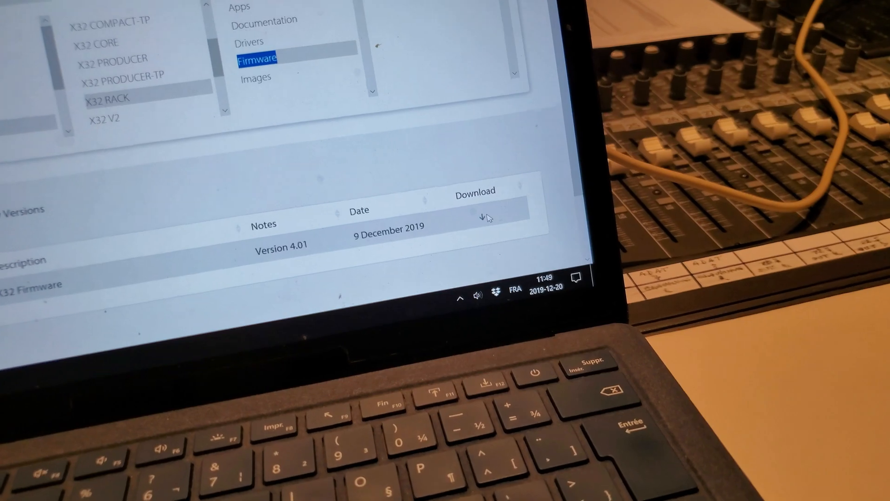
Step: Agree to the license terms and download the X32 Firmware 4.01 zip
{"action": "left_click", "coordinate": [487, 216]}
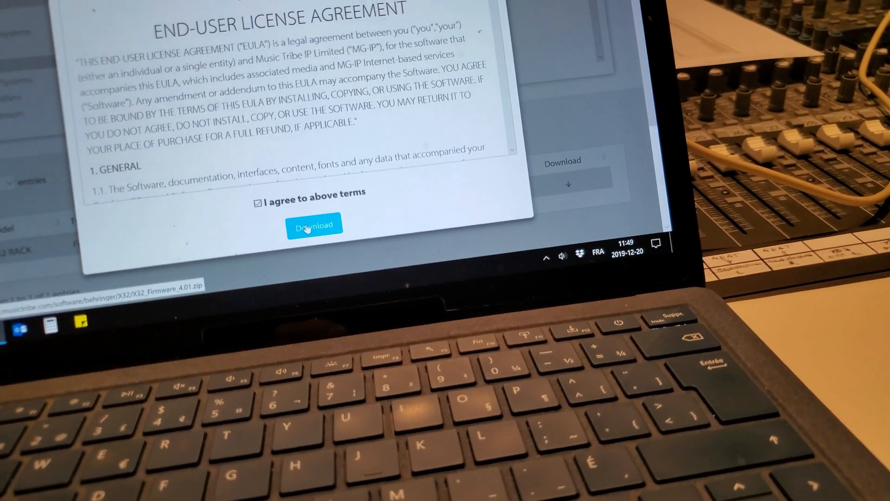
{"action": "left_click", "coordinate": [314, 224]}
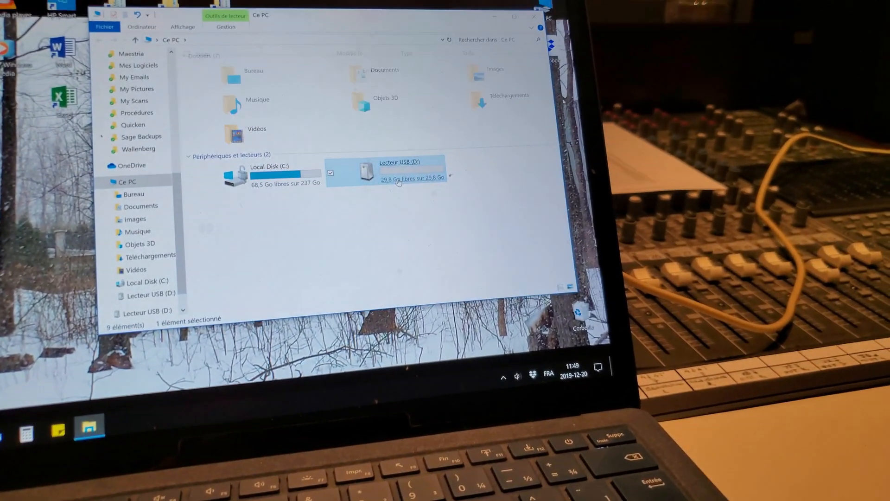
Step: View the USB drive D: contents, confirming X32_Firmware_4.01 zip alongside a Word document
{"action": "double_click", "coordinate": [401, 171]}
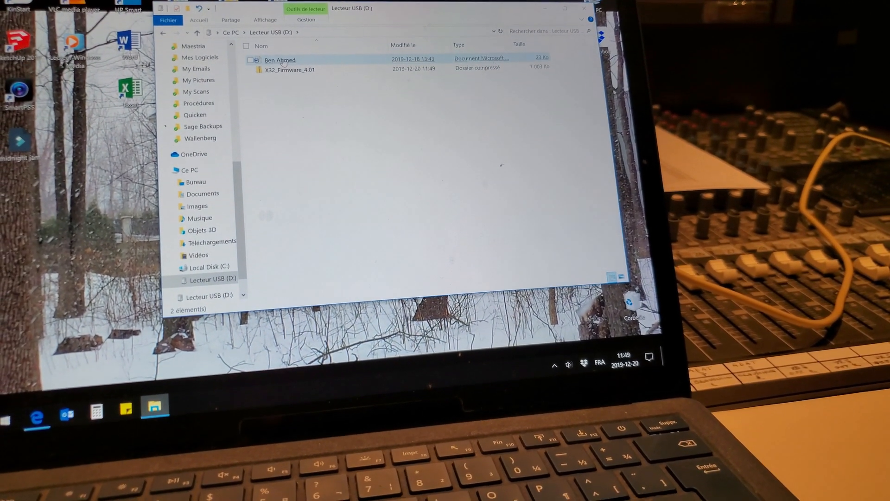